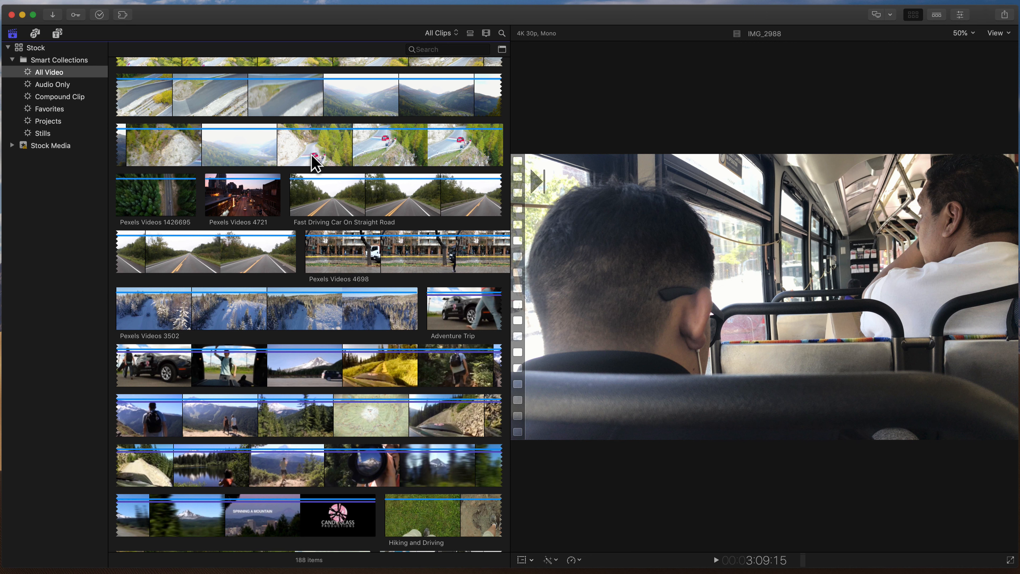
- Select the aerial road clip Pexels Videos 1401762 and play it in the viewer
click(221, 144)
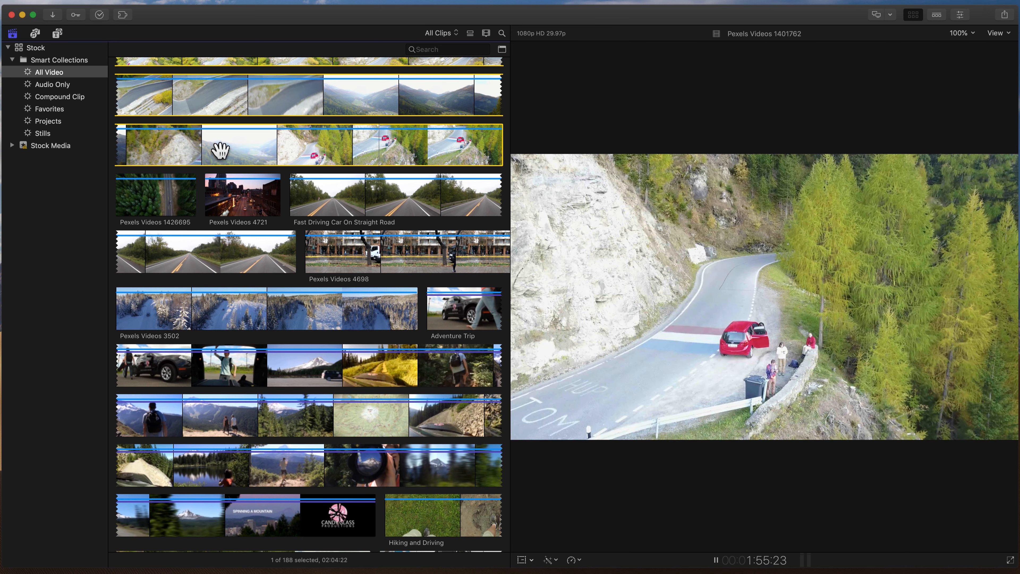
- Scroll to the clip's start and play Pexels Videos 1401762 to find the switchback-road section
click(714, 559)
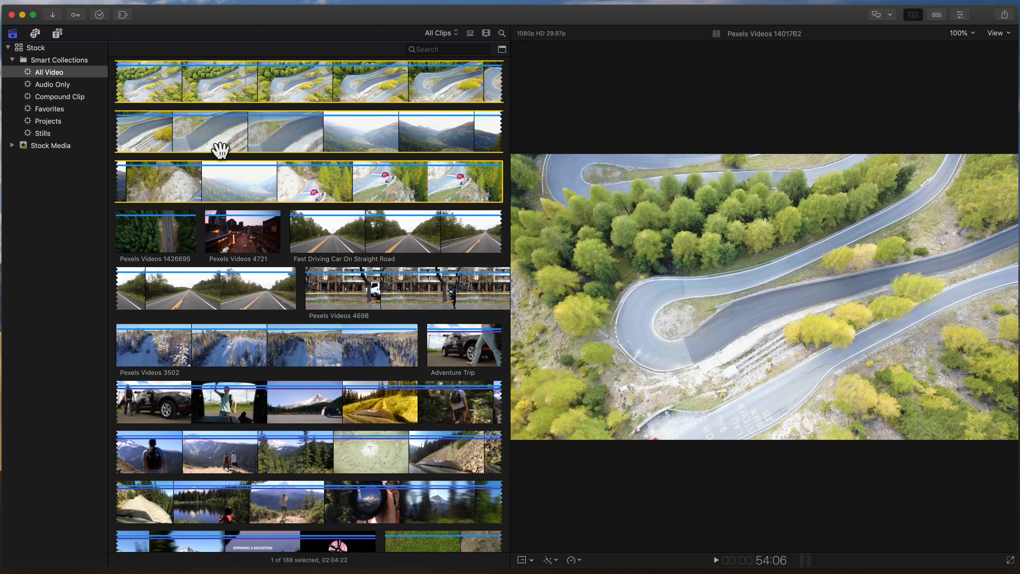
scroll(down, 3)
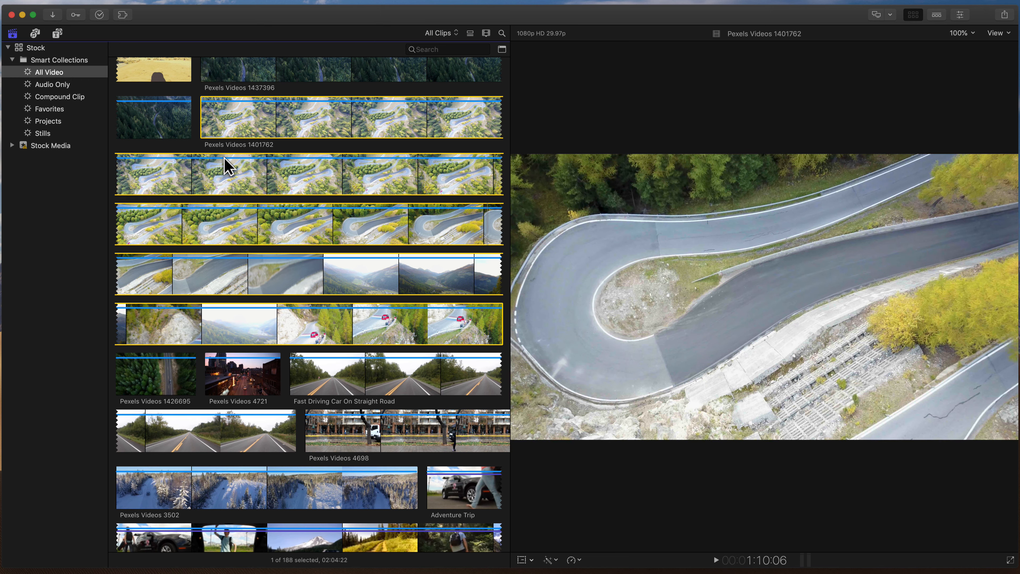
click(715, 559)
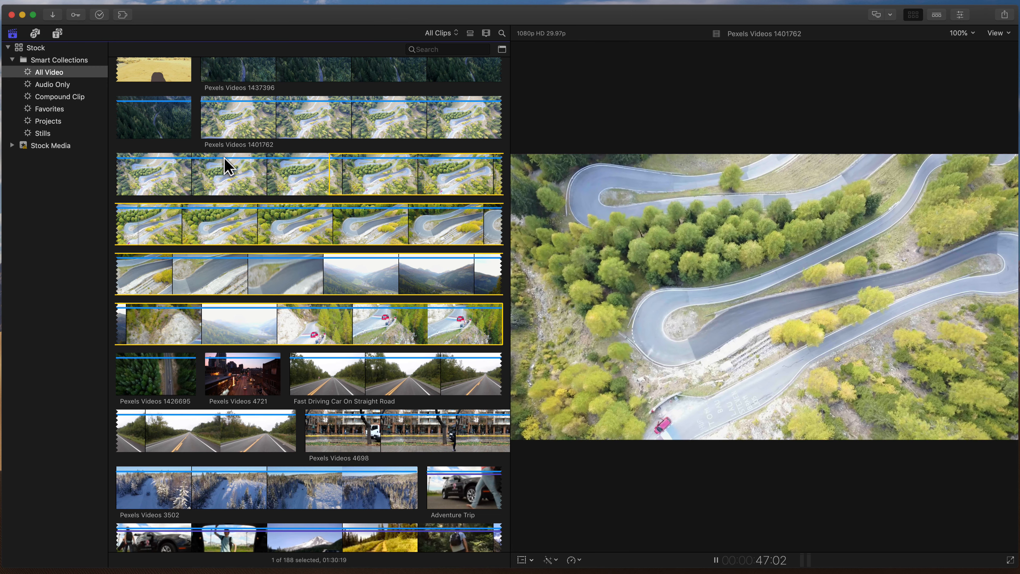
- Mark a six-second range inside forest-road clip Pexels Videos 1437396
click(714, 560)
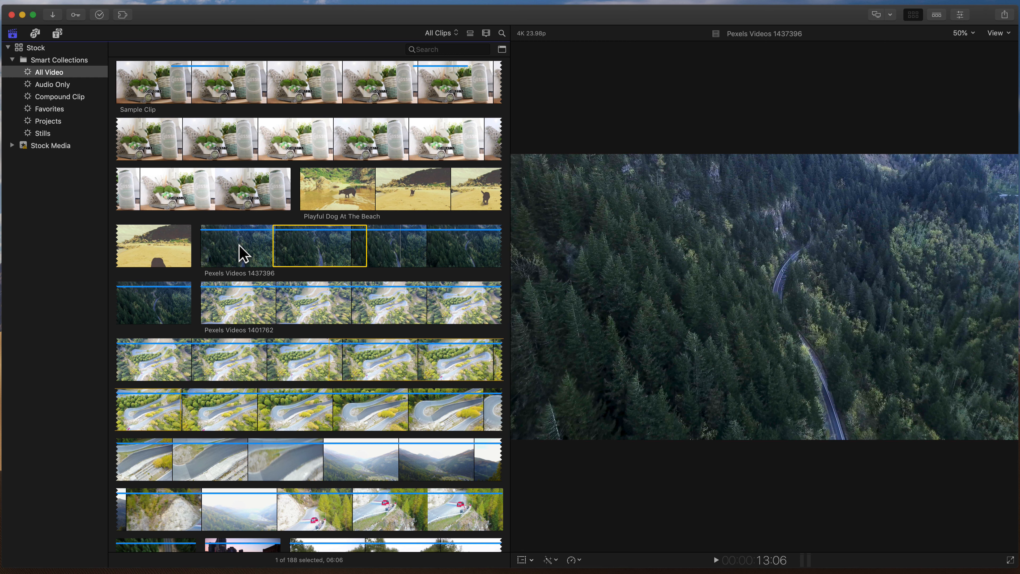
- Lengthen the Pexels Videos 1437396 range to about nine seconds
click(714, 559)
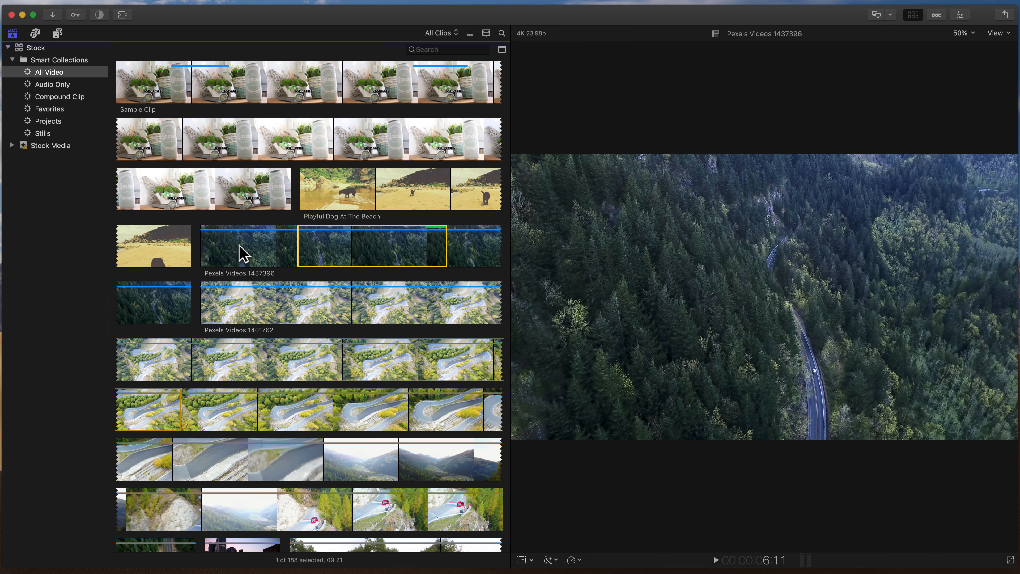
- Favorite two sections of Pexels Videos 1437396 and reject a three-second range
click(714, 560)
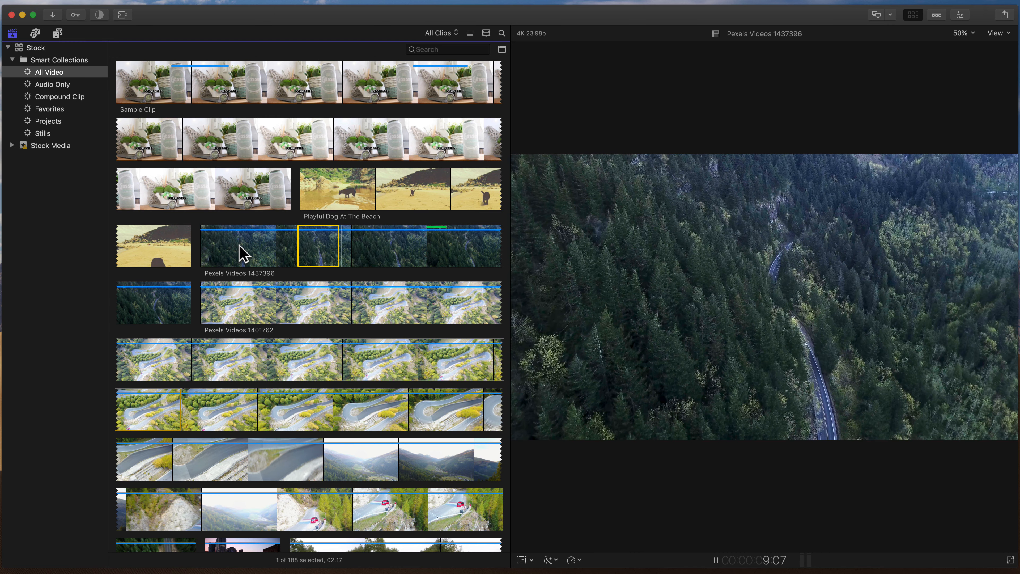
click(715, 559)
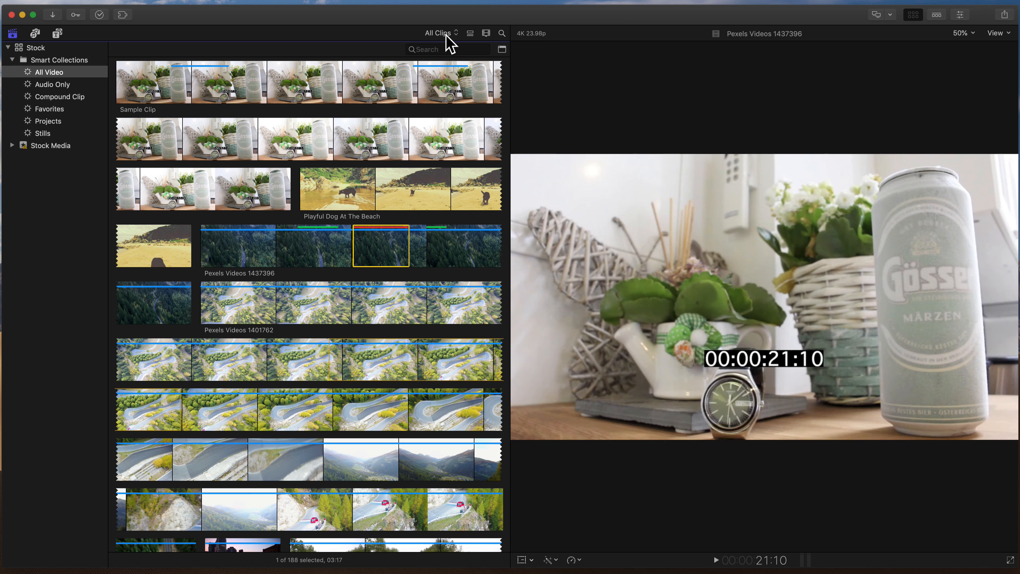
- Set the browser clip filter to Hide Rejected, leaving 183 items shown
click(439, 32)
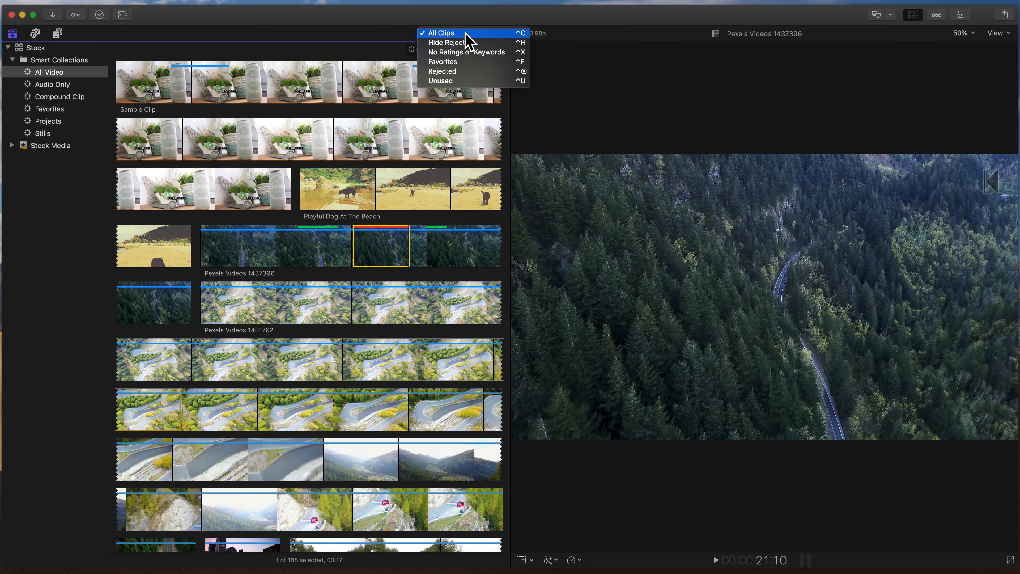
mouse_move(455, 43)
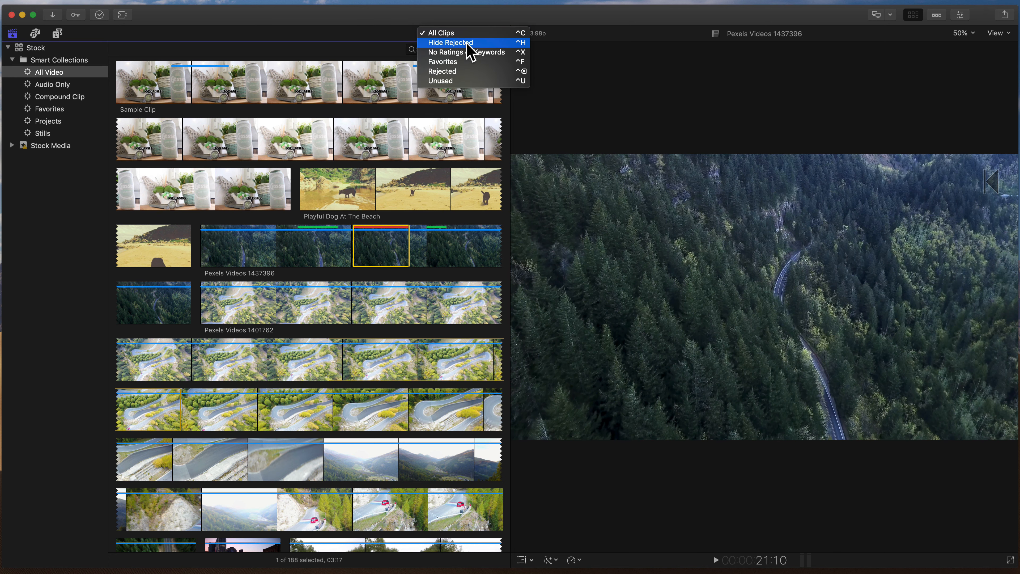
mouse_move(469, 43)
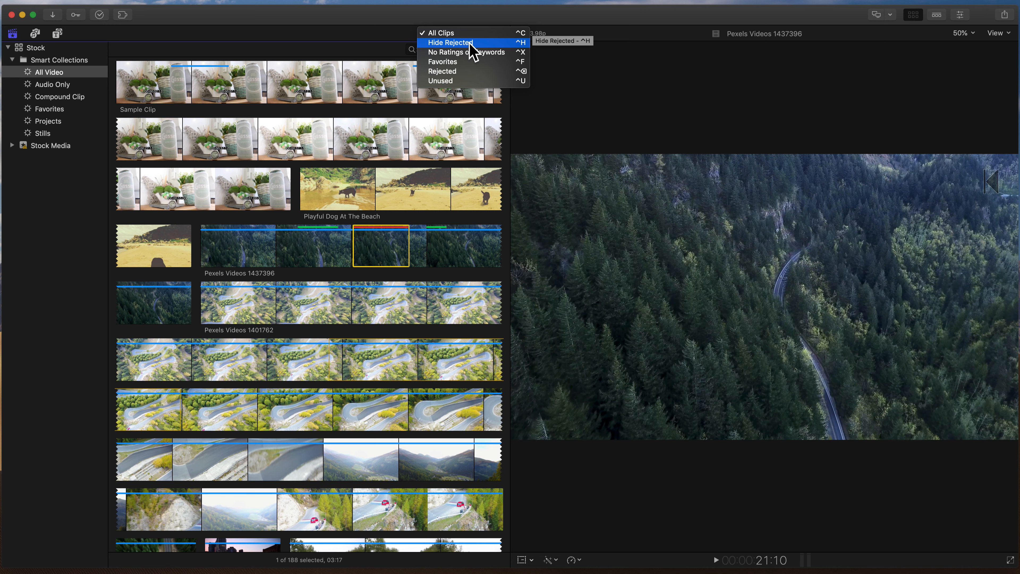
click(449, 43)
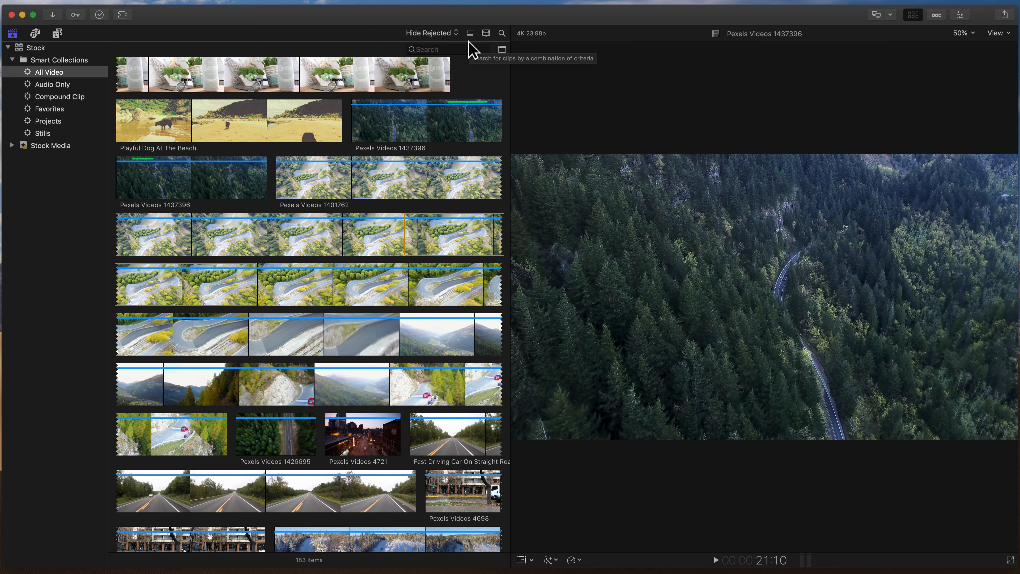
click(428, 33)
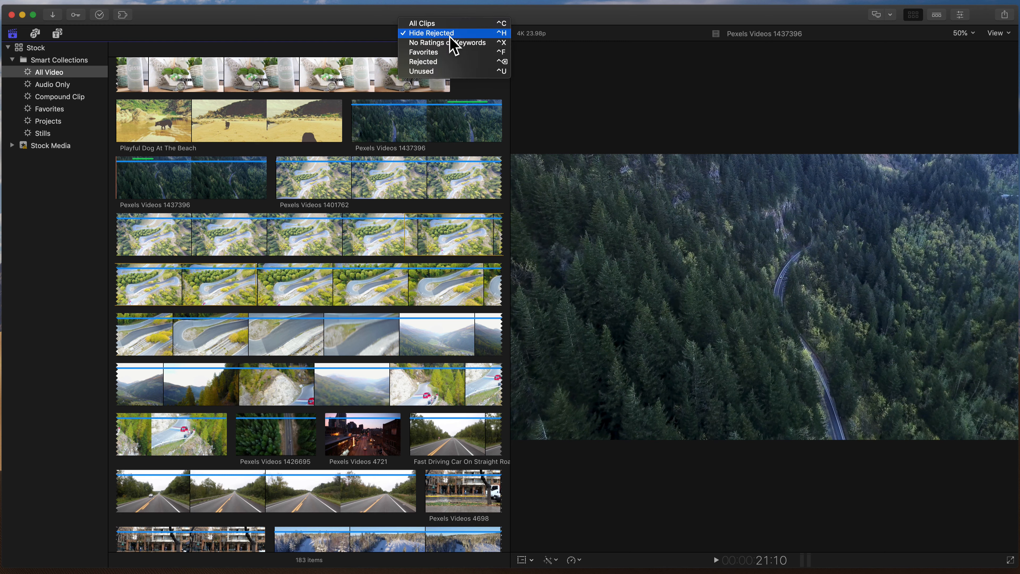
click(423, 51)
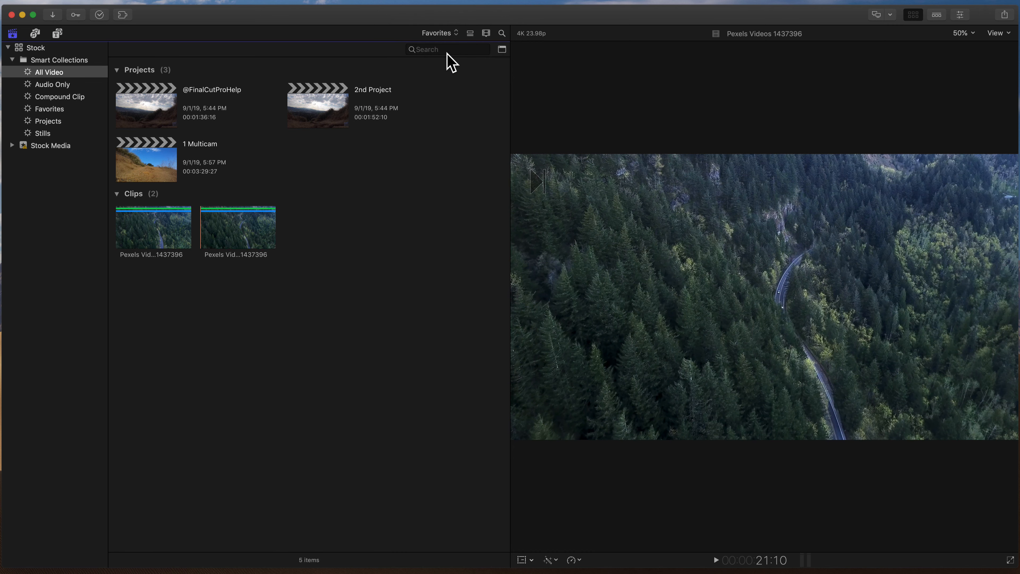
mouse_move(228, 228)
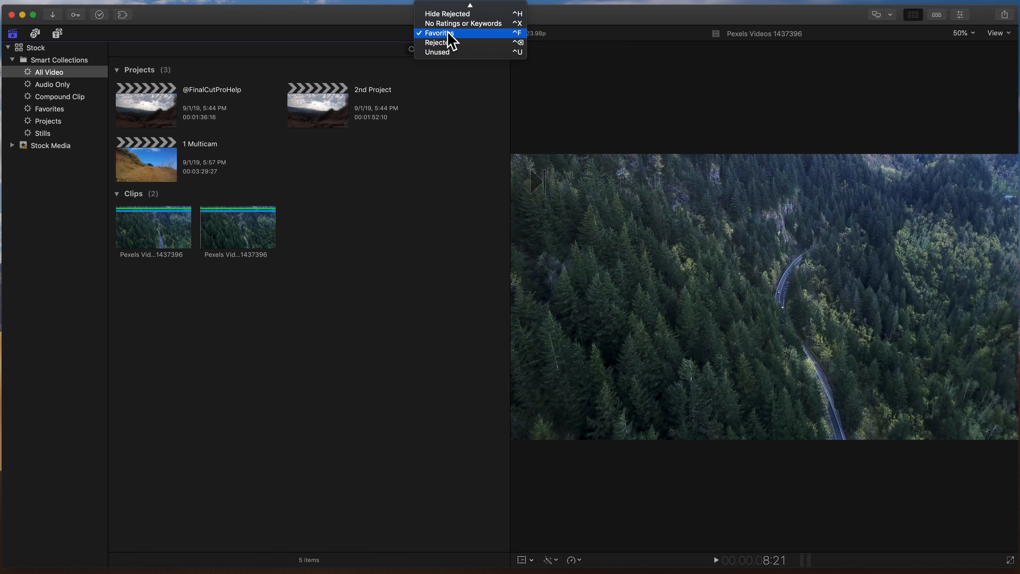
click(435, 43)
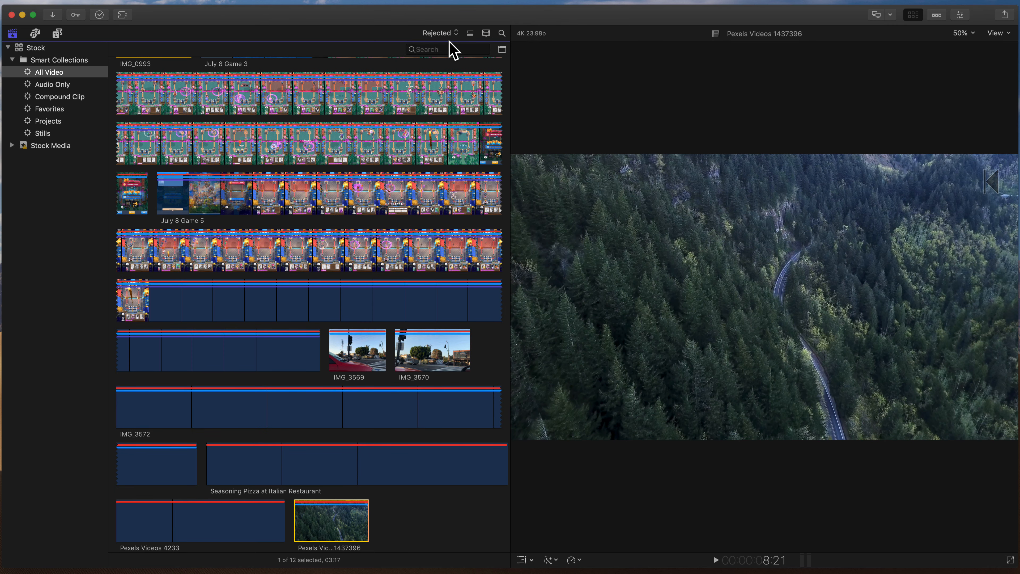
click(438, 32)
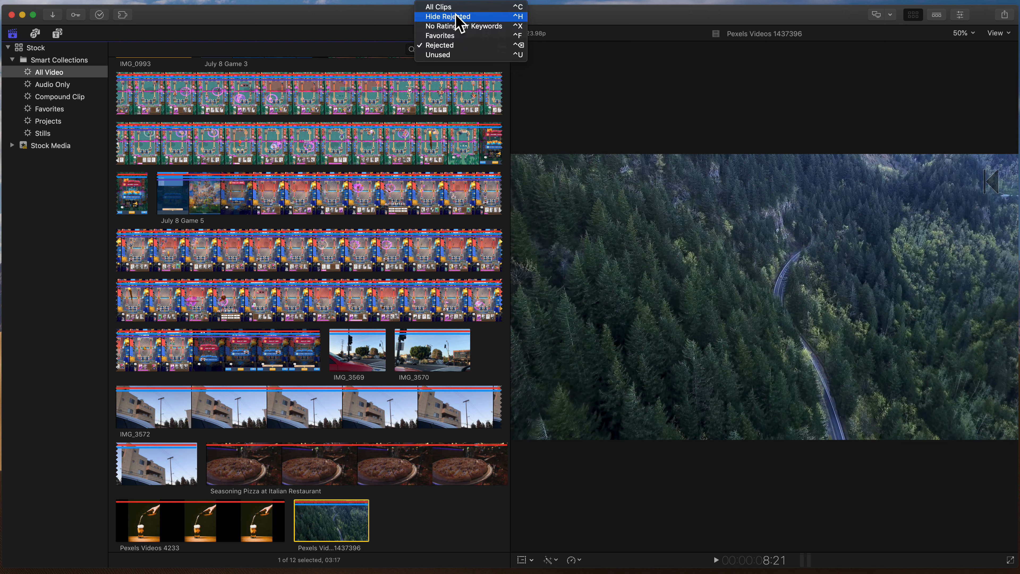
click(448, 17)
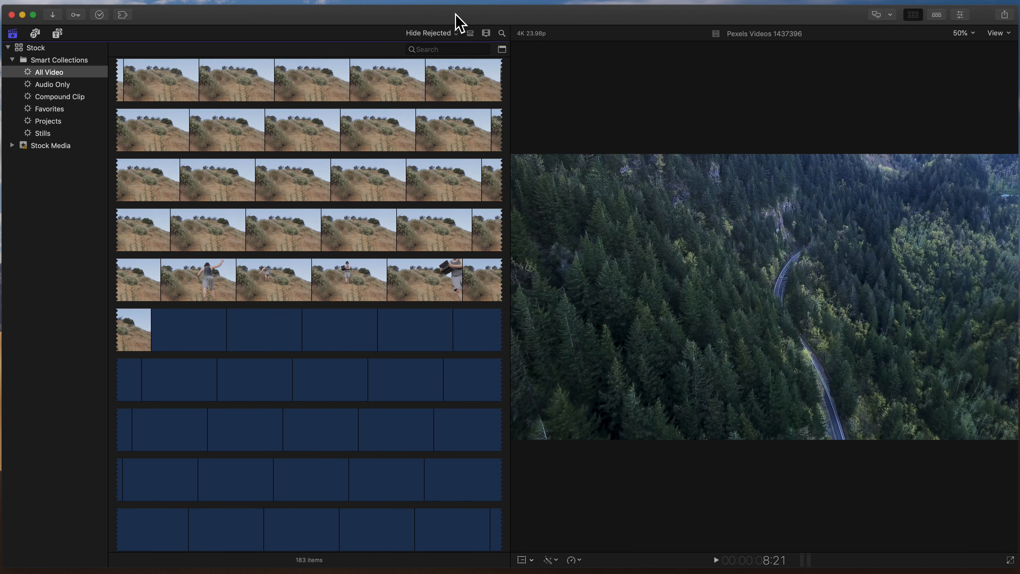